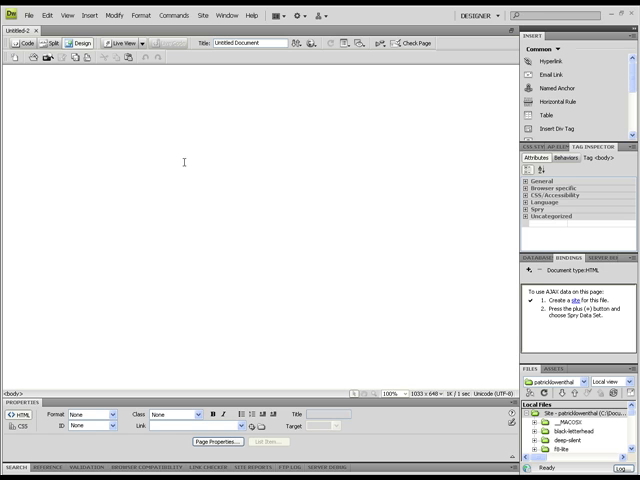
# Step: Save the blank page as dreamweaver3.html in the site's skills folder via Save As
pyautogui.click(30, 16)
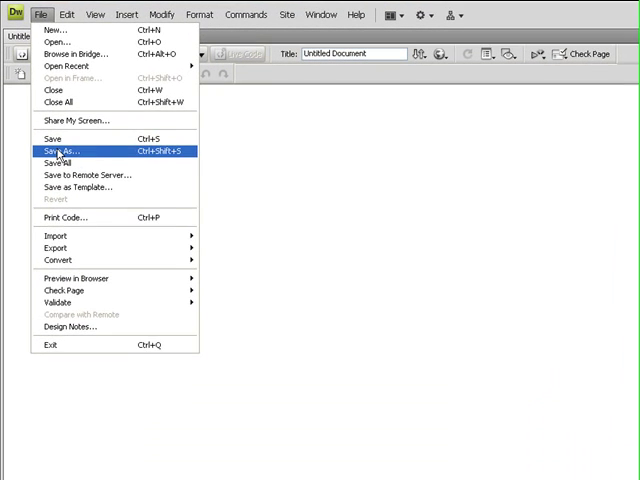
pyautogui.click(60, 152)
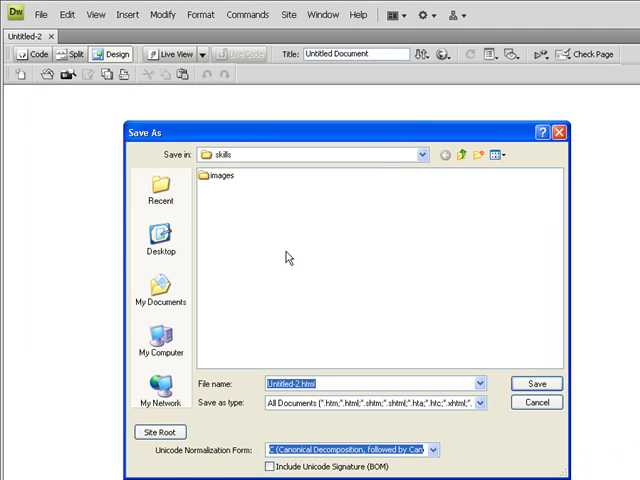
pyautogui.write('dreaw')
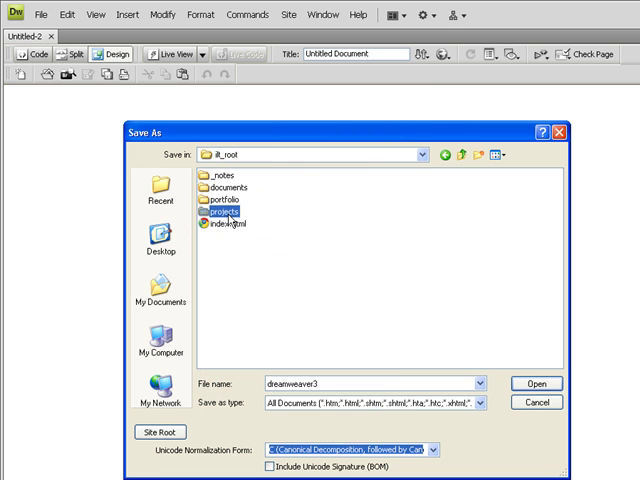
pyautogui.doubleClick(224, 212)
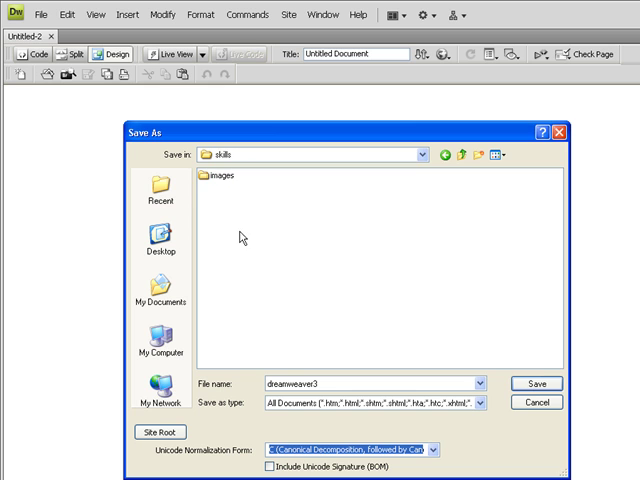
pyautogui.click(536, 384)
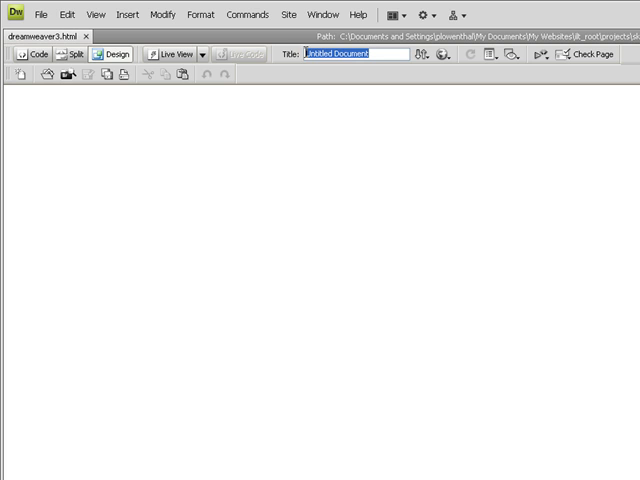
# Step: Set the document title to Dreamweaver 3 in the toolbar's Title box
pyautogui.write('Der')
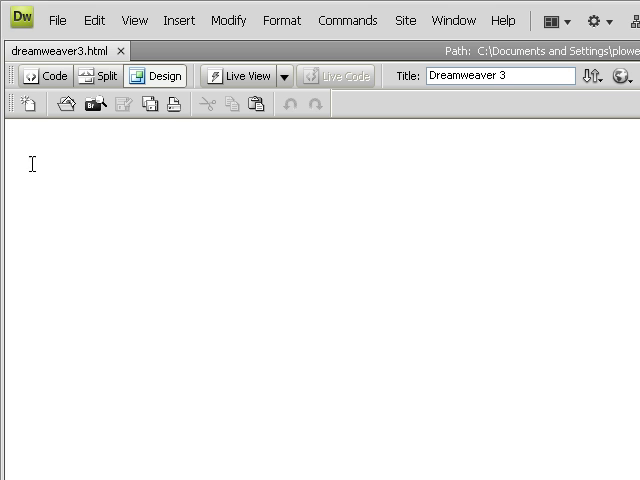
pyautogui.click(178, 20)
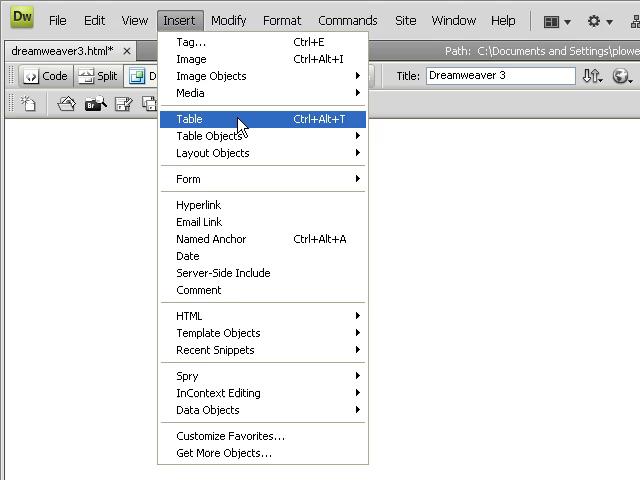
# Step: Insert a 2-row, 2-column table 800 px wide with border 0 and spacing 0
pyautogui.click(192, 120)
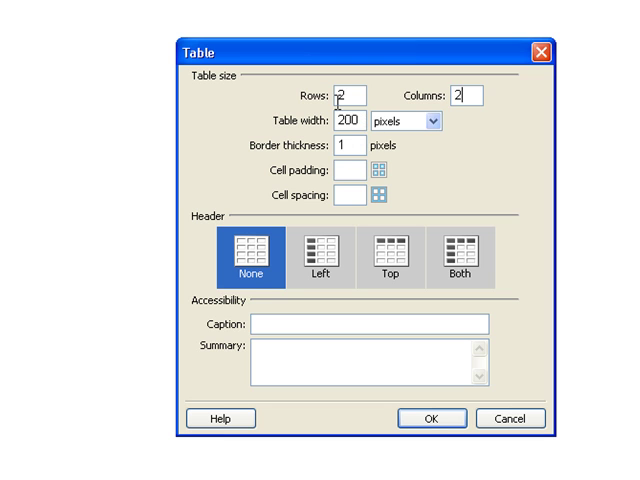
pyautogui.click(352, 120)
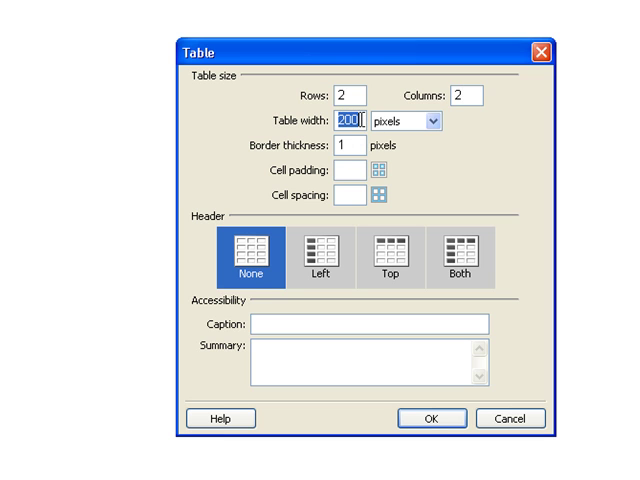
pyautogui.write('800')
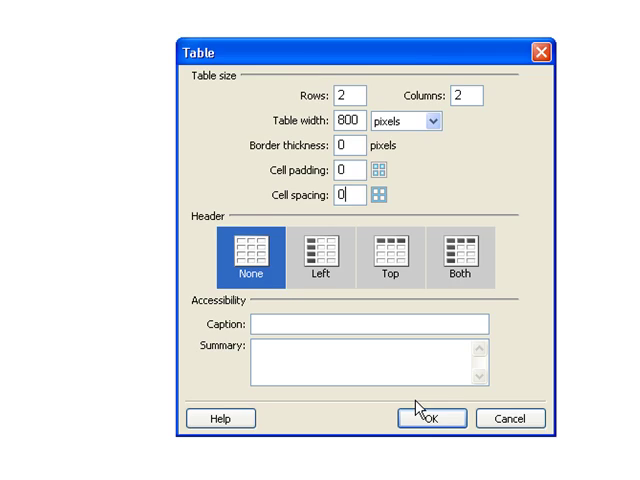
pyautogui.click(432, 418)
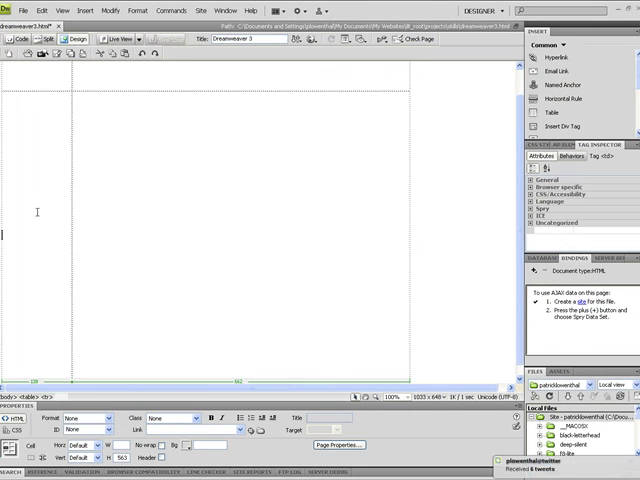
# Step: Colour the table's top row and left column dark navy as header and sidebar
pyautogui.click(196, 440)
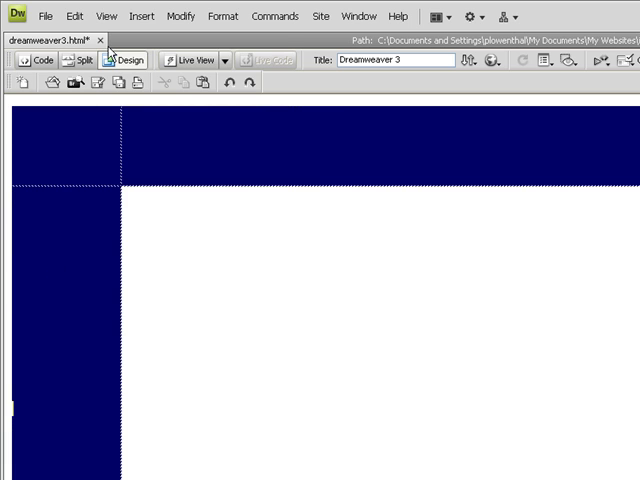
pyautogui.click(140, 16)
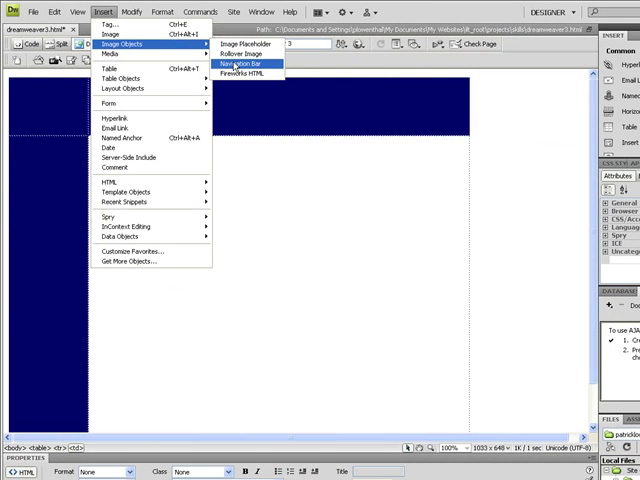
# Step: Start a navigation bar element named home with home_up.png and home_over.png images
pyautogui.click(244, 64)
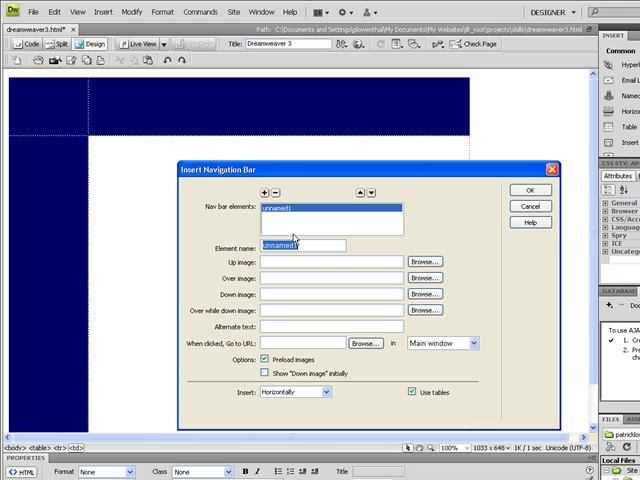
pyautogui.write('home')
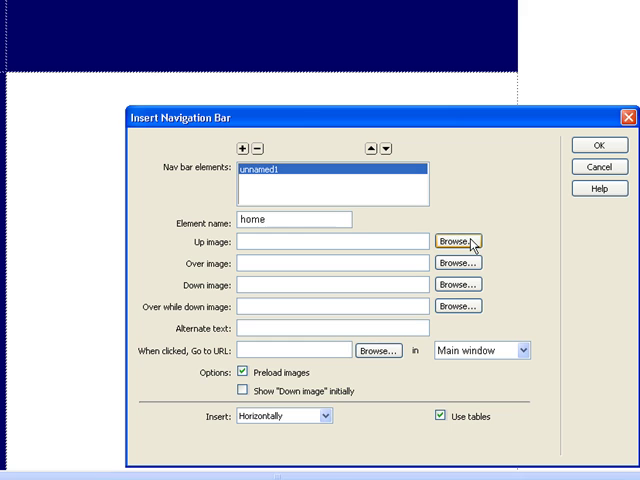
pyautogui.click(458, 242)
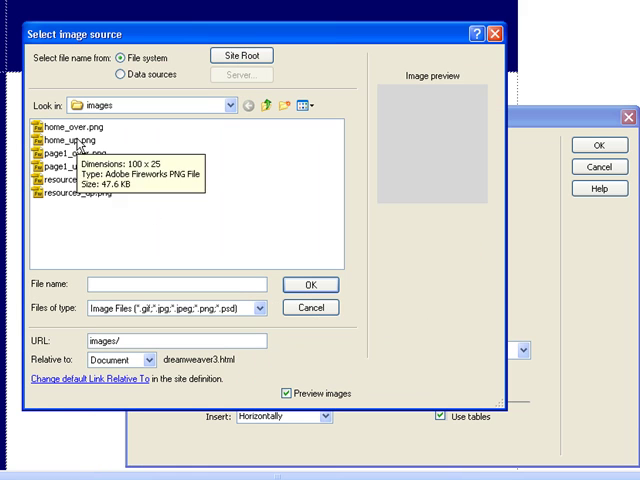
pyautogui.click(312, 284)
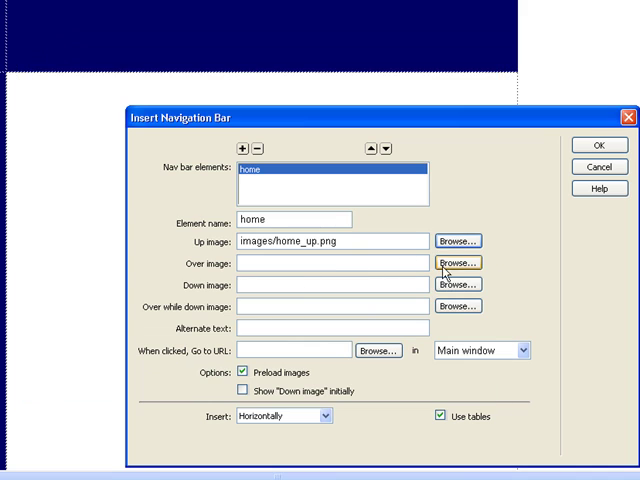
pyautogui.click(456, 264)
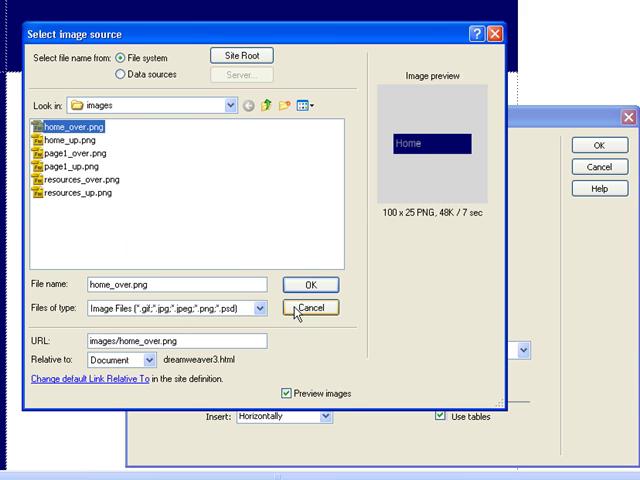
pyautogui.click(310, 284)
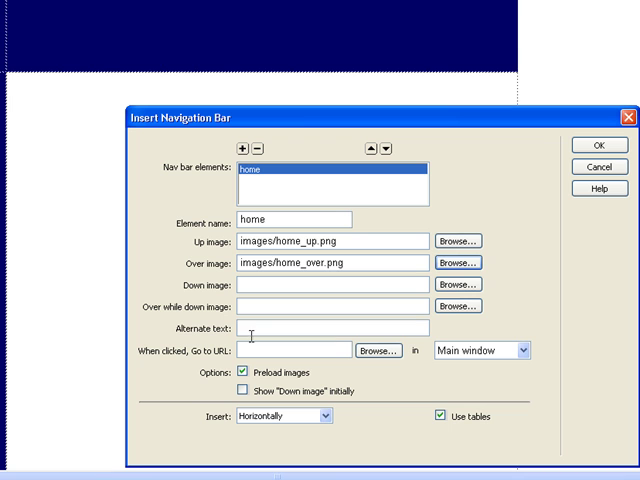
# Step: Give the home button alt text Home, link it to dreamweaver3.html and set a vertical layout
pyautogui.write('Home')
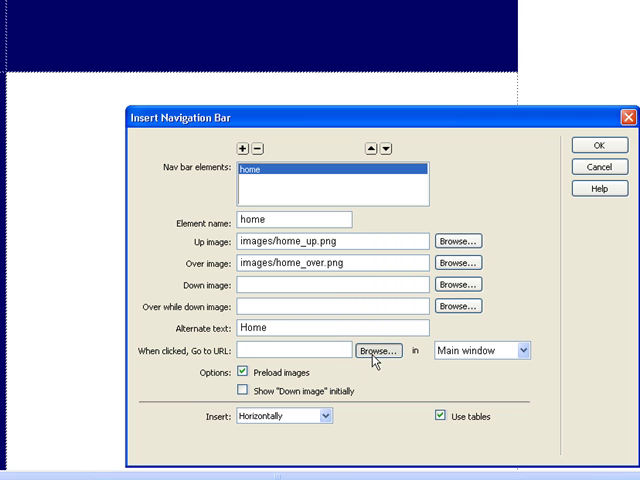
pyautogui.click(378, 350)
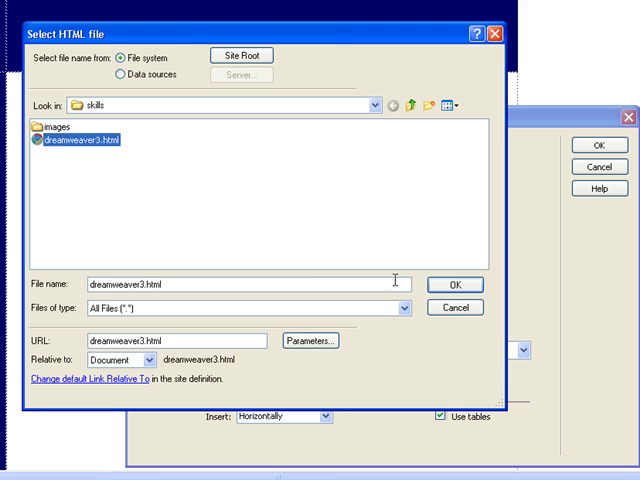
pyautogui.click(456, 284)
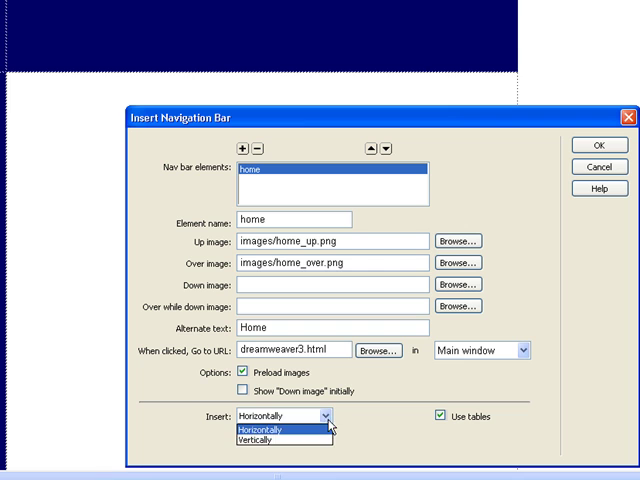
pyautogui.click(256, 440)
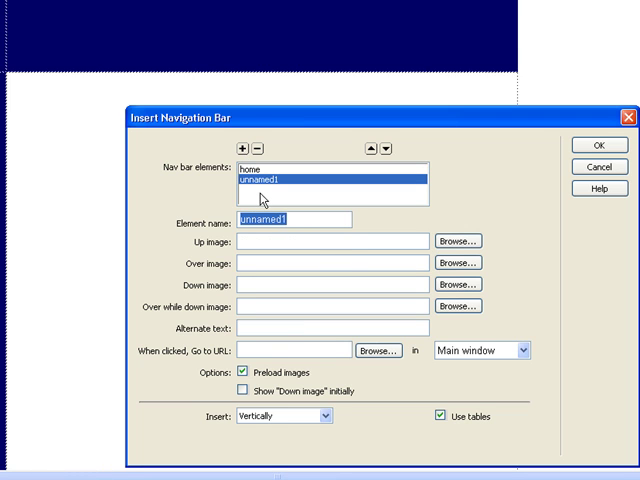
# Step: Name the next element page1 with page1_up.png and page1_over.png as its images
pyautogui.write('page2')
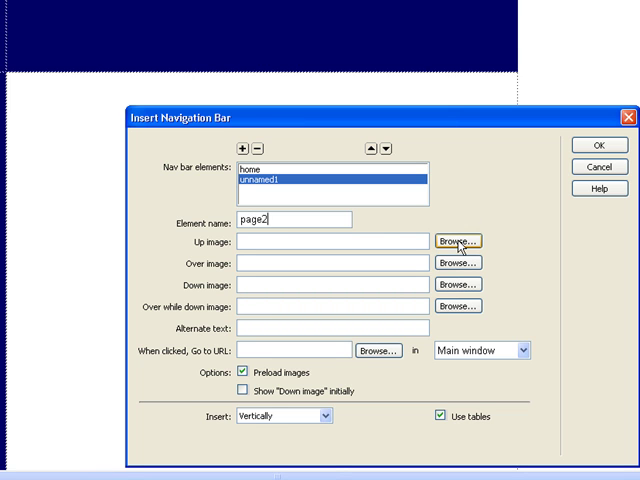
pyautogui.click(460, 240)
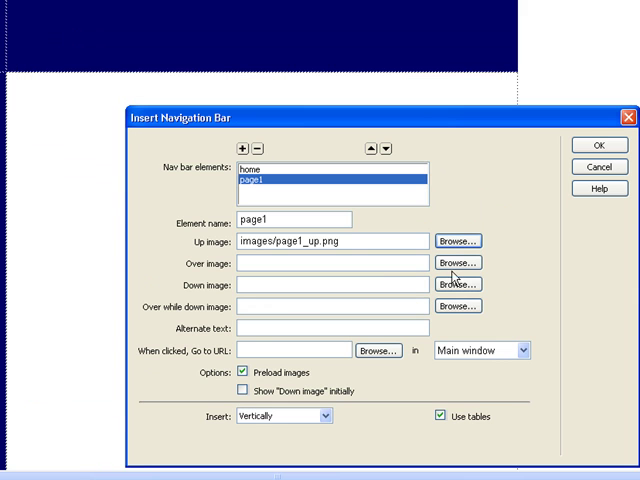
pyautogui.click(456, 262)
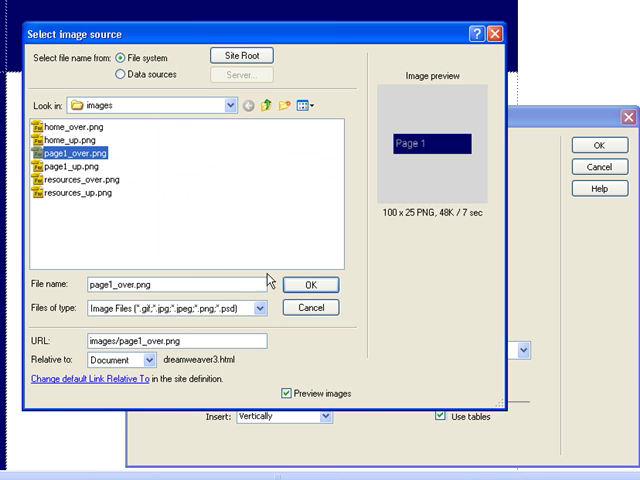
pyautogui.click(310, 284)
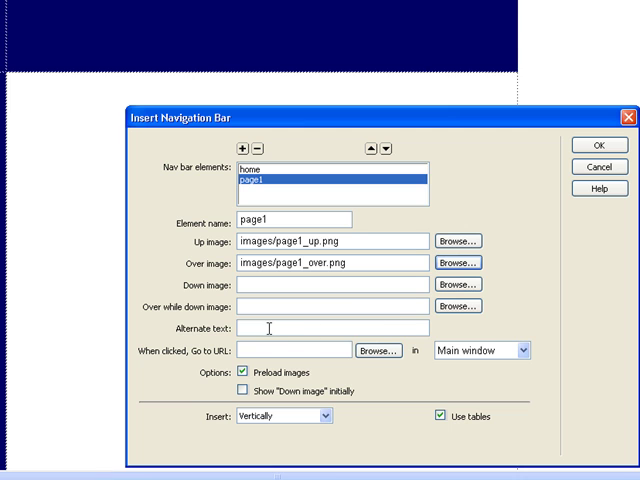
# Step: Give the page1 button alt text Page 1 and URL page1.html, then add another element
pyautogui.write('P')
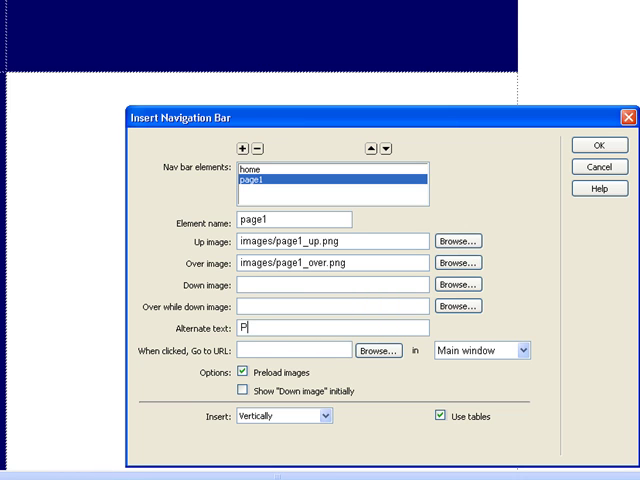
pyautogui.write('age 1')
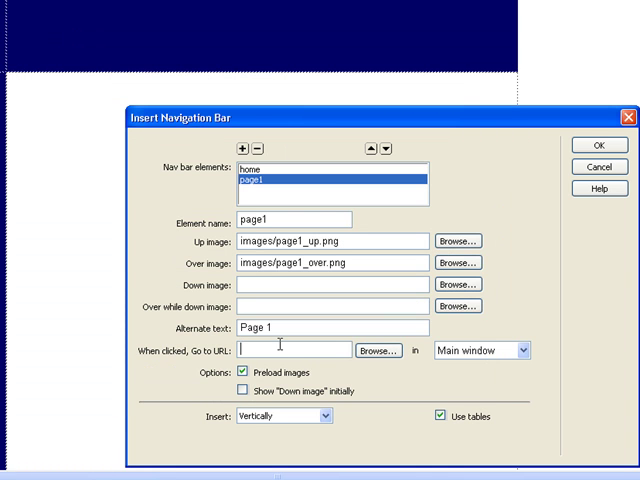
pyautogui.write('page1.html')
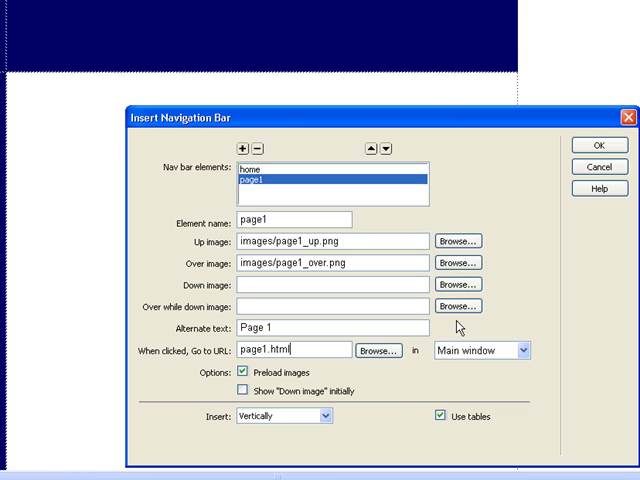
pyautogui.click(244, 144)
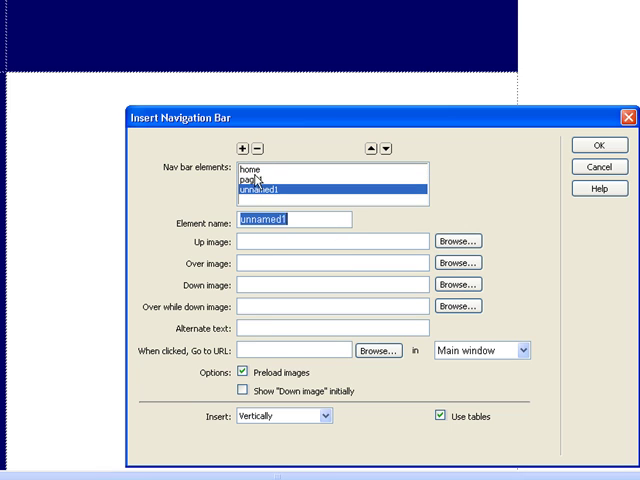
# Step: Name the element resources with resources_up.png and resources_over.png images
pyautogui.write('resources')
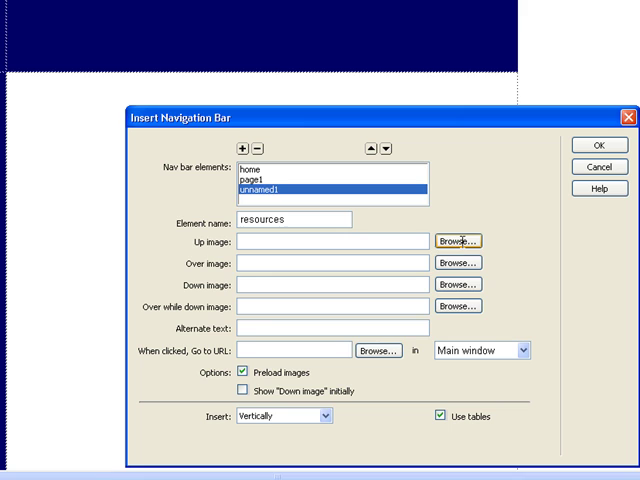
pyautogui.click(456, 240)
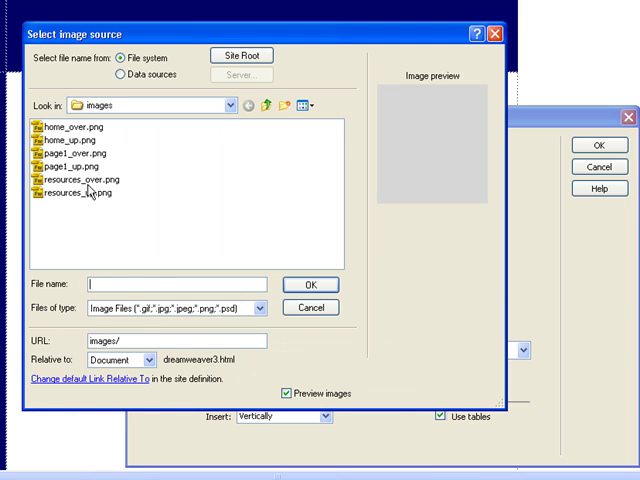
pyautogui.click(84, 192)
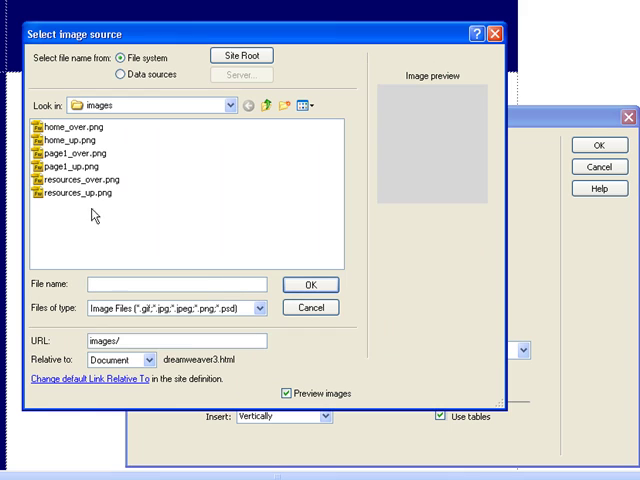
pyautogui.click(82, 192)
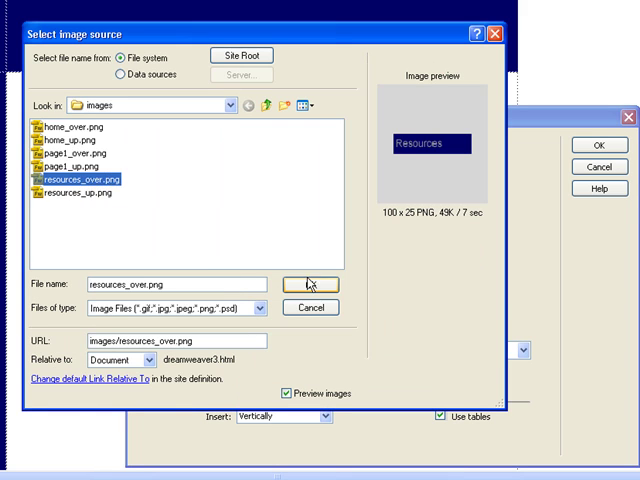
pyautogui.click(308, 284)
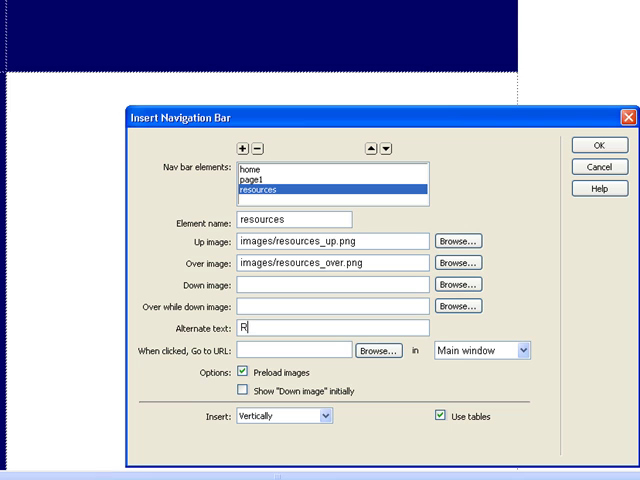
# Step: Give it alt text Resources and URL resources.html, and insert the nav bar into the page
pyautogui.write('esources')
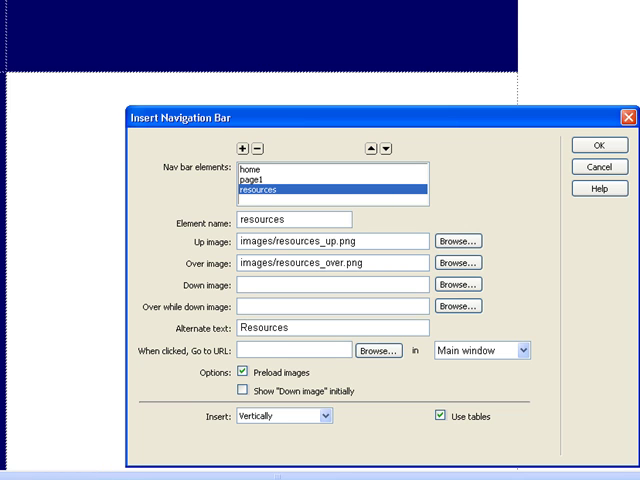
pyautogui.write('resources.html')
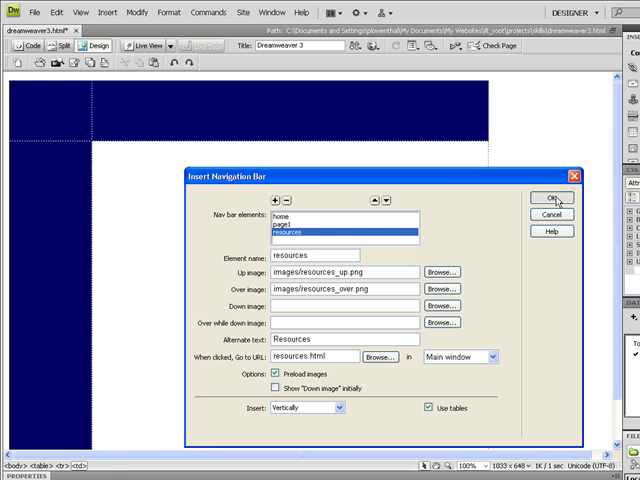
pyautogui.click(552, 198)
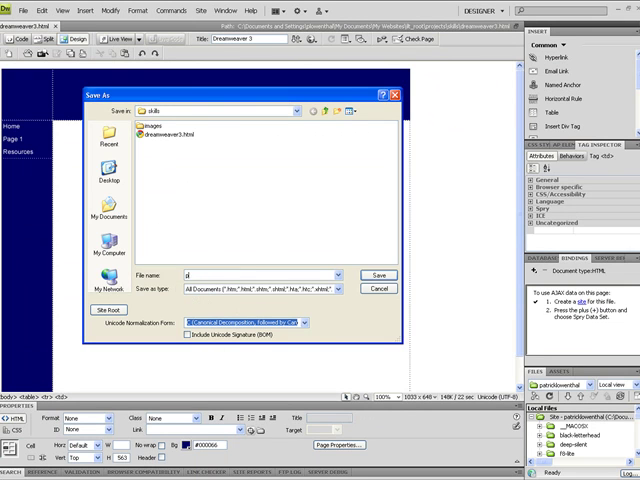
# Step: Save the navigation-bar page as page1.html in the site folder
pyautogui.write('page1.html')
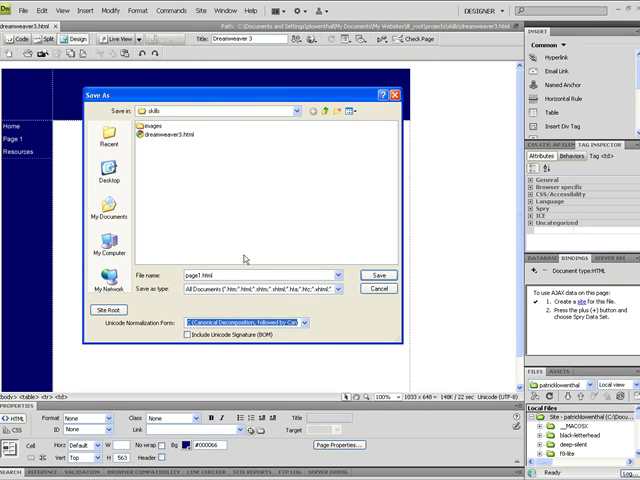
pyautogui.click(380, 274)
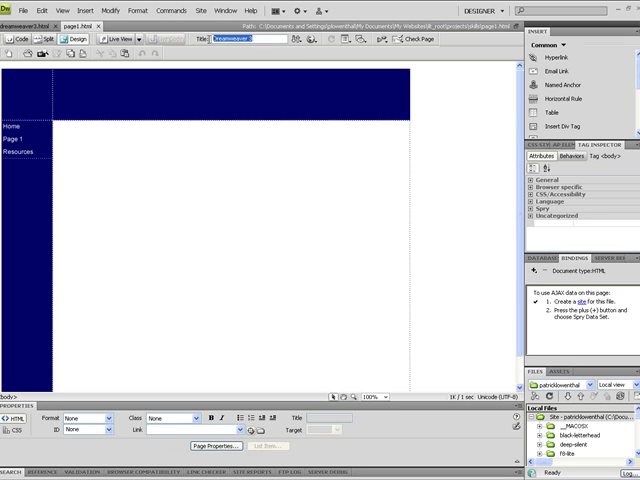
# Step: Save a copy of the page as resources.html
pyautogui.write('page1')
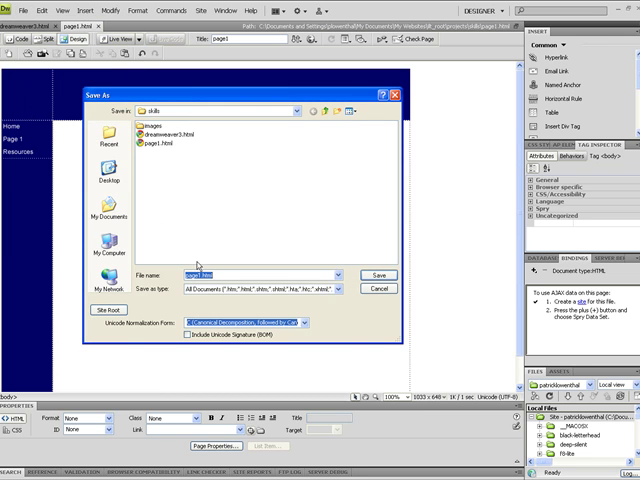
pyautogui.write('resources')
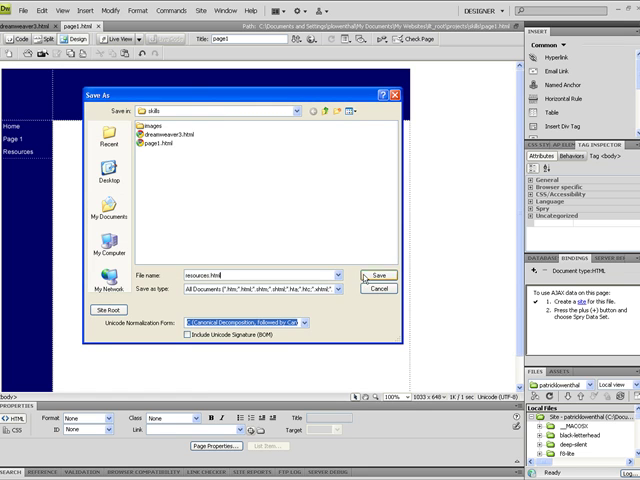
pyautogui.click(380, 276)
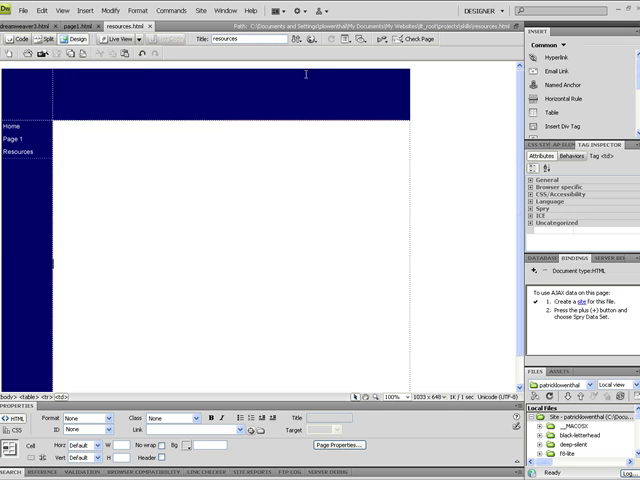
pyautogui.moveTo(448, 252)
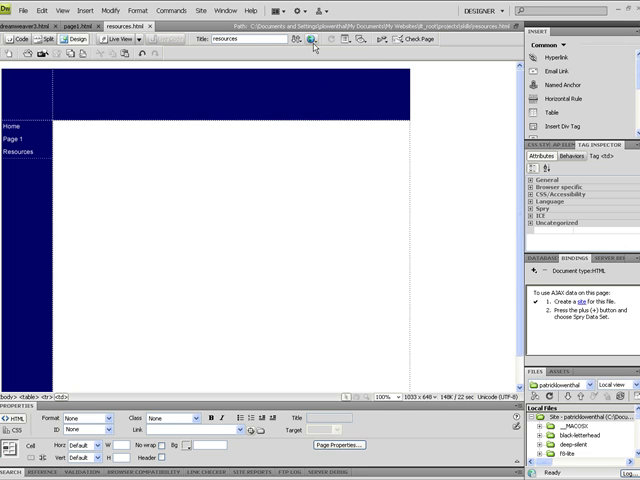
# Step: Preview resources.html in Internet Explorer from the browser preview list
pyautogui.click(312, 40)
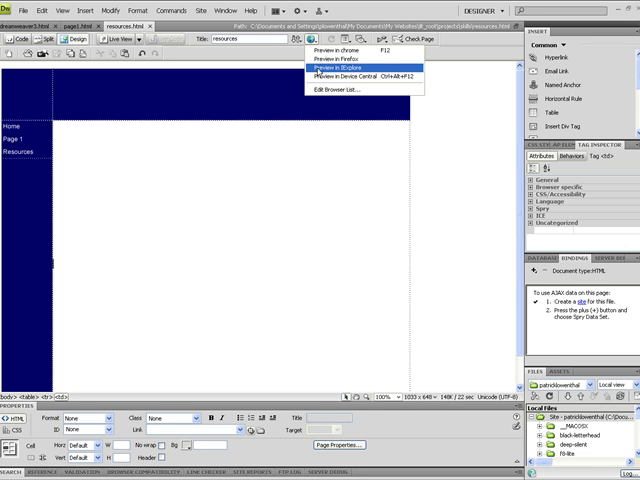
pyautogui.click(336, 76)
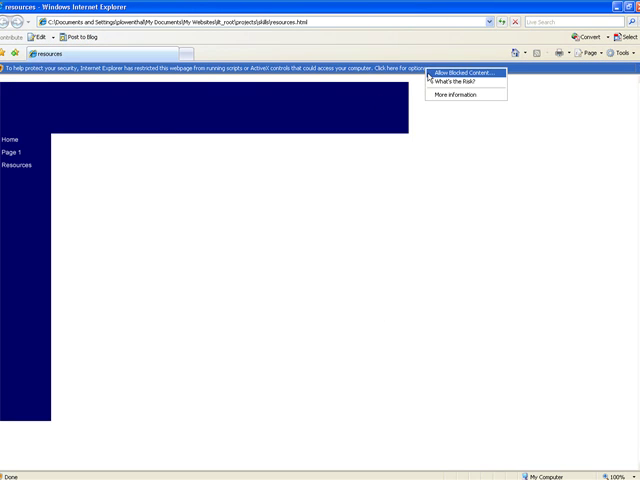
# Step: Allow blocked content, follow the Page 1 nav link, then return via the Resources link
pyautogui.click(460, 72)
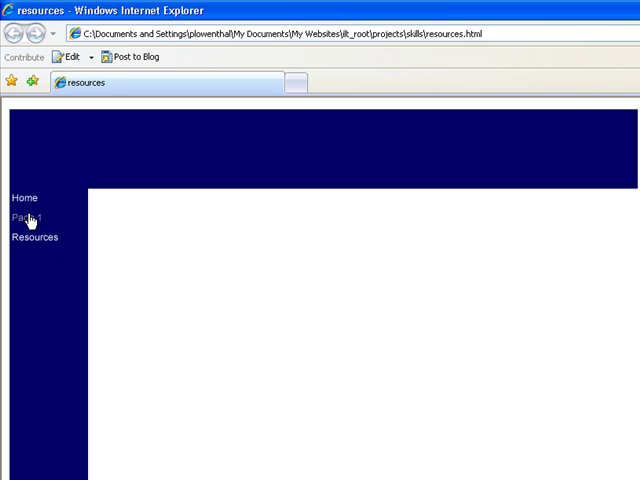
pyautogui.click(24, 216)
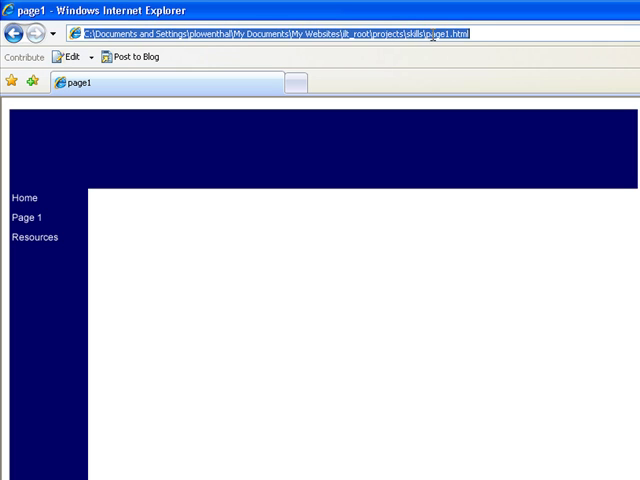
pyautogui.moveTo(34, 238)
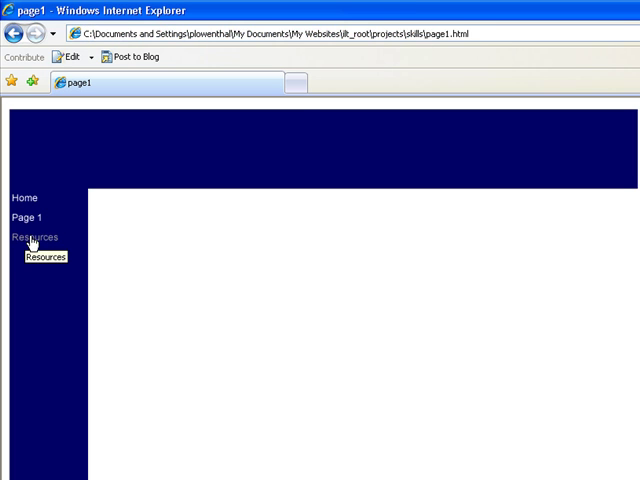
pyautogui.click(36, 236)
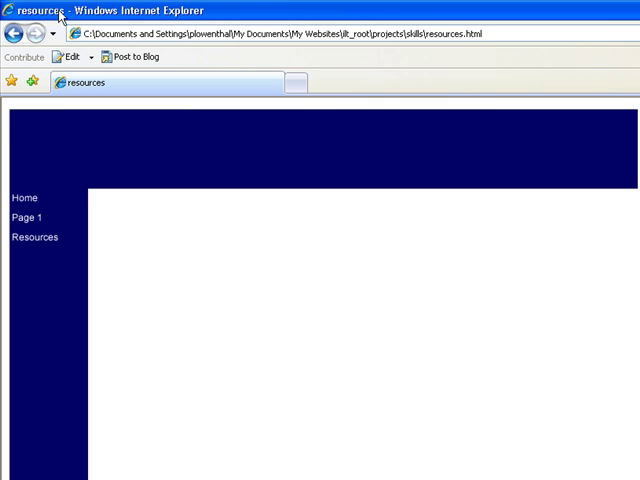
pyautogui.moveTo(28, 216)
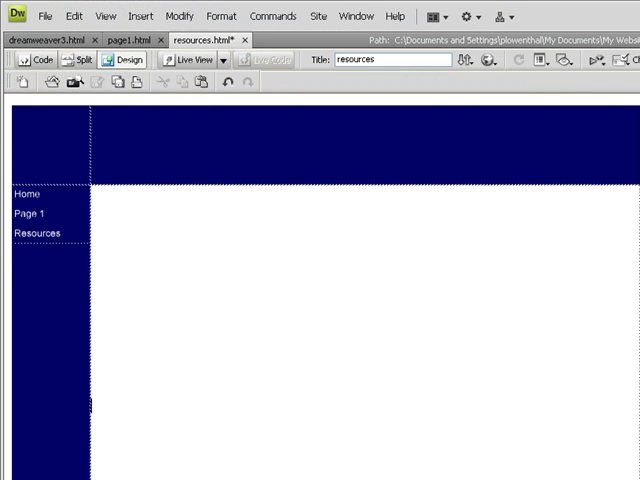
pyautogui.moveTo(76, 268)
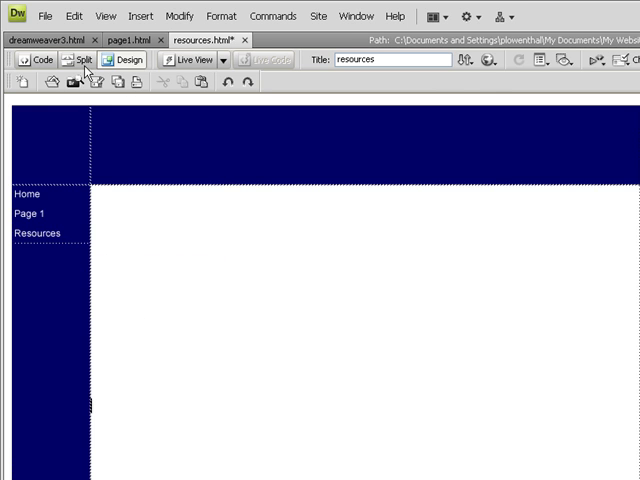
# Step: Insert a table 75 percent wide into the dreamweaver3 page's content area
pyautogui.click(44, 40)
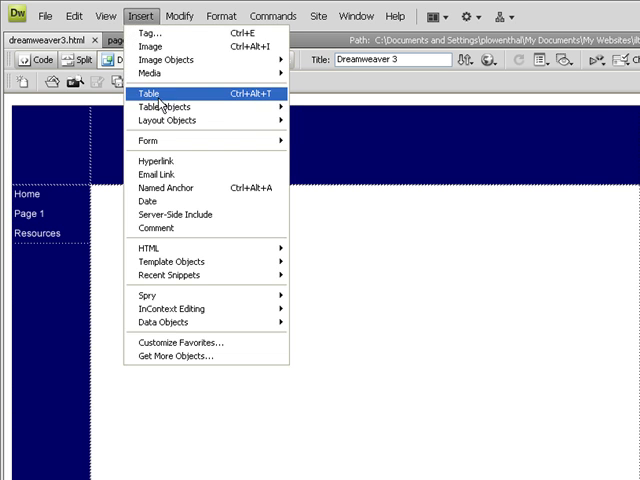
pyautogui.click(148, 92)
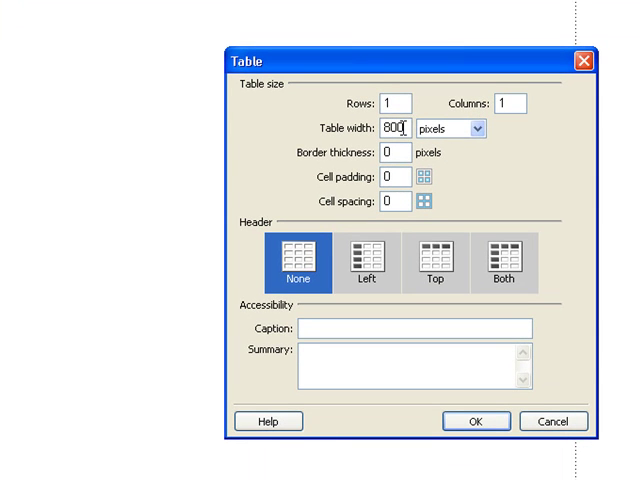
pyautogui.write('75')
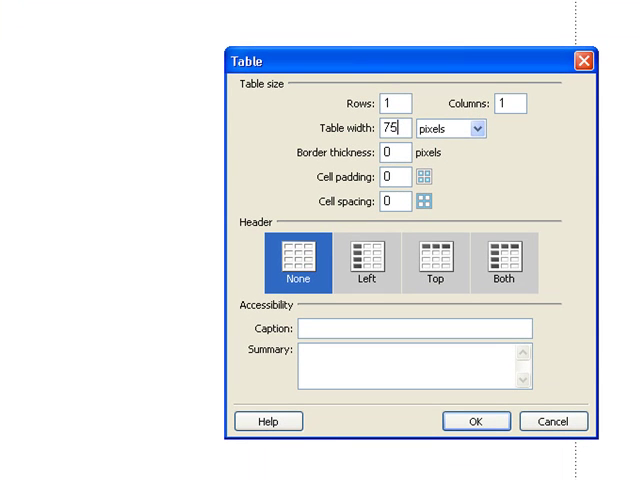
pyautogui.click(472, 128)
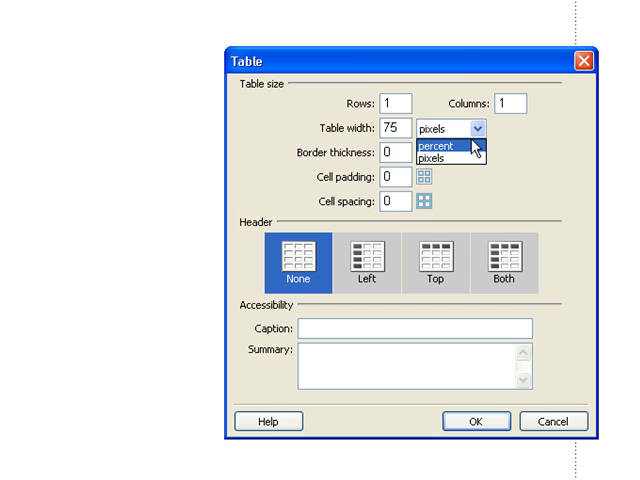
pyautogui.click(426, 144)
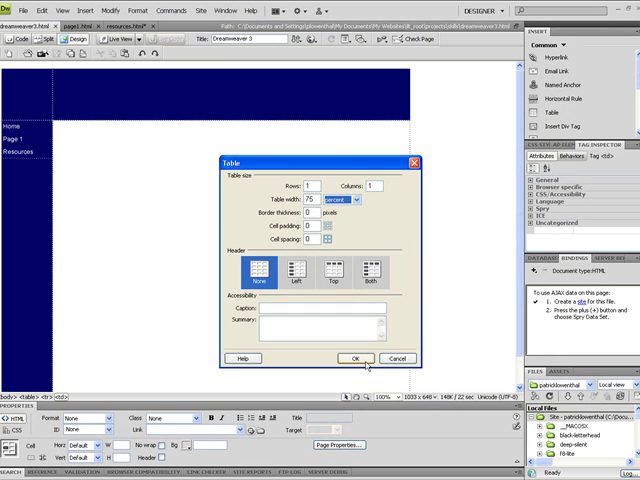
pyautogui.click(352, 358)
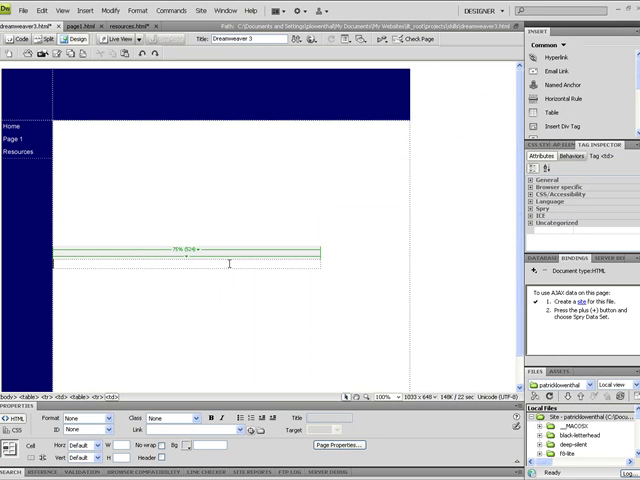
# Step: Start a rollover image named test with home_up.png as its original image
pyautogui.click(72, 12)
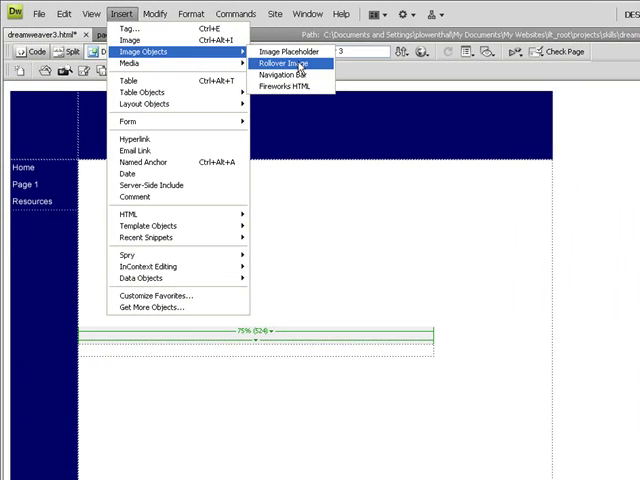
pyautogui.click(284, 60)
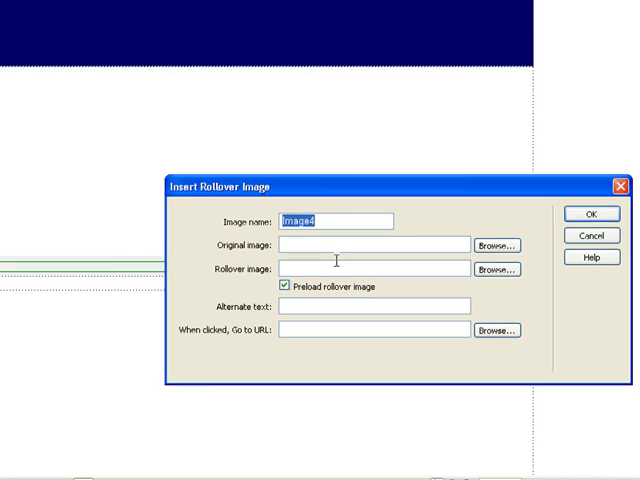
pyautogui.write('test')
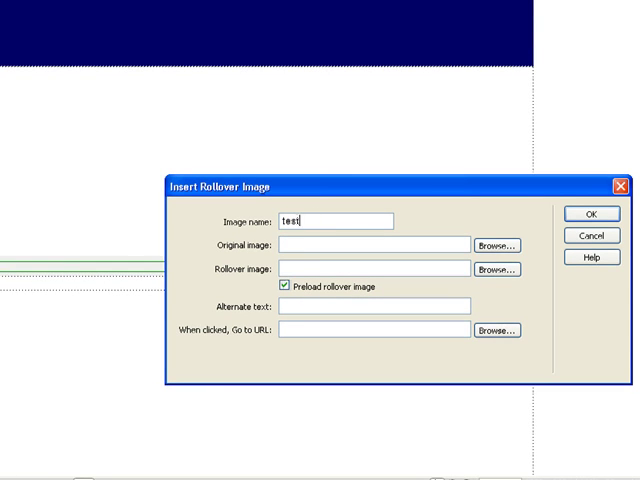
pyautogui.click(496, 244)
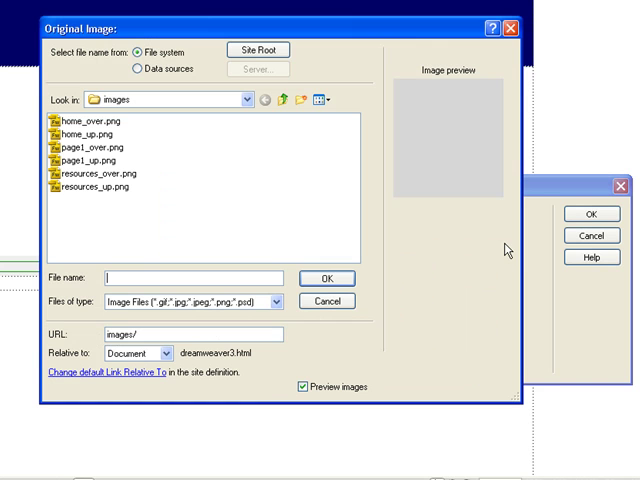
pyautogui.click(96, 124)
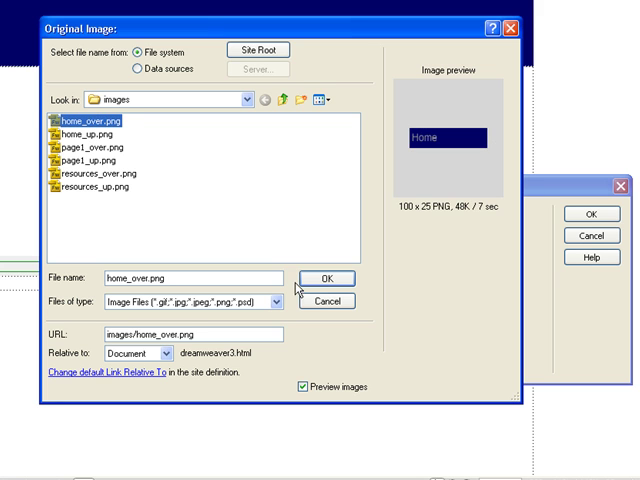
pyautogui.click(332, 276)
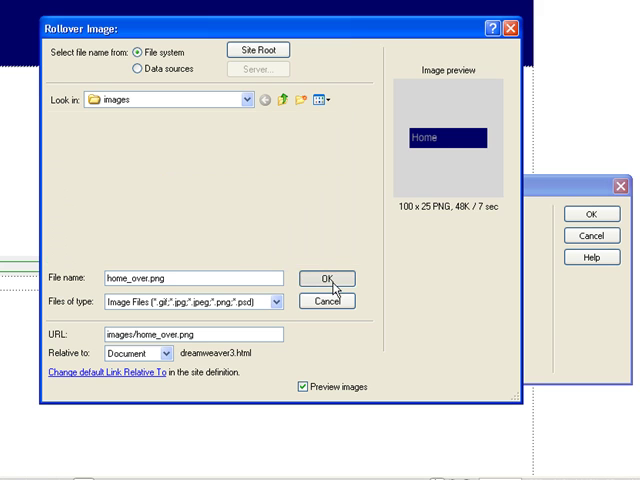
# Step: Set home_over.png as the rollover, alt text test, link to resources.html, and insert it
pyautogui.click(324, 278)
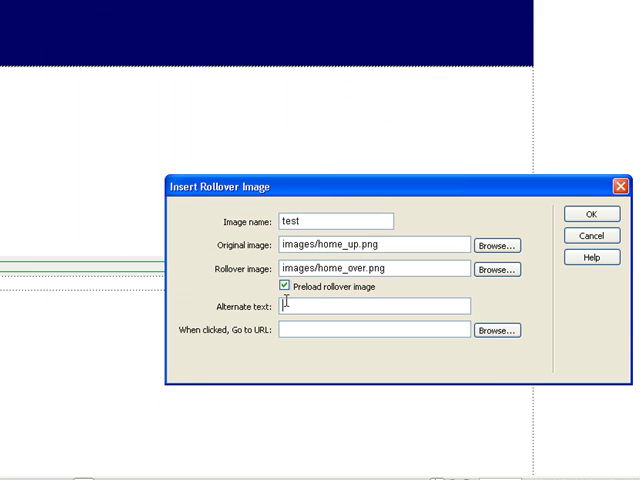
pyautogui.write('test')
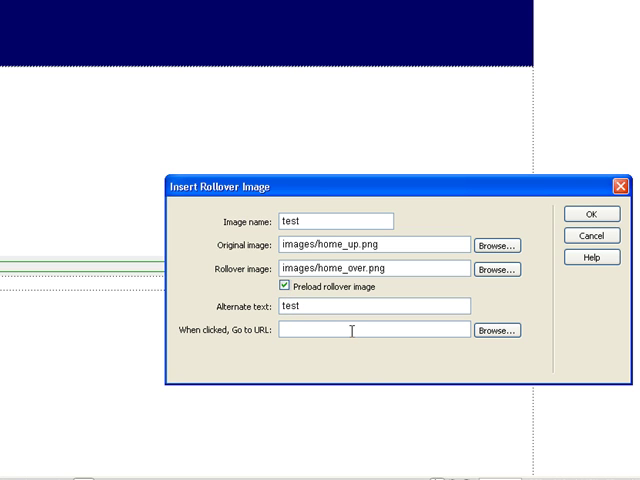
pyautogui.write('resour')
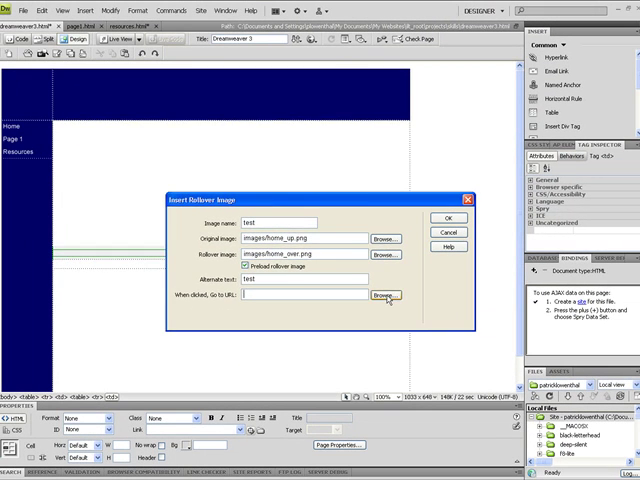
pyautogui.click(384, 294)
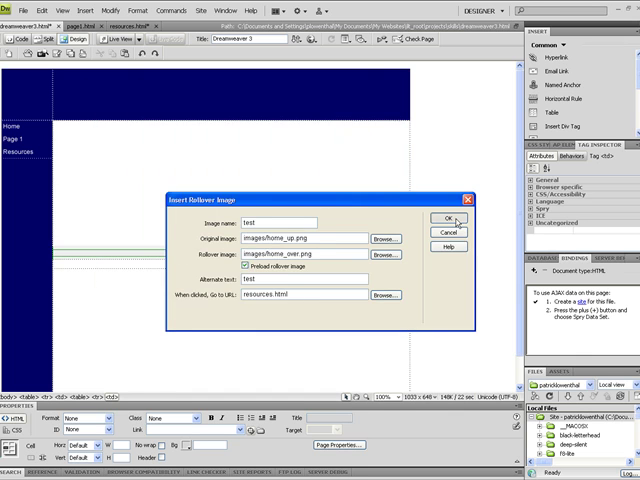
pyautogui.click(444, 220)
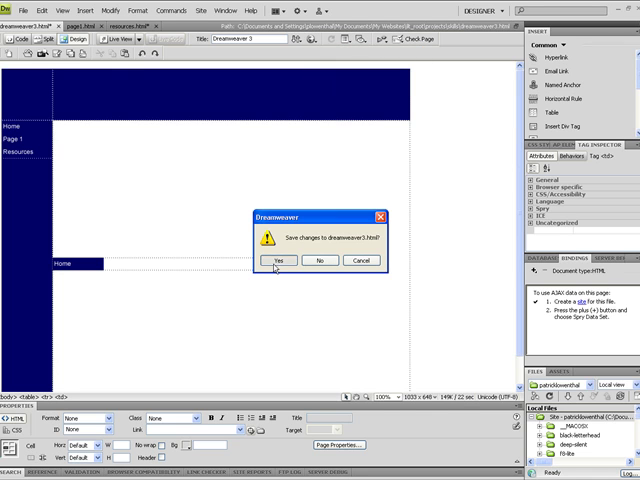
# Step: Save dreamweaver3.html and launch its browser preview
pyautogui.click(278, 260)
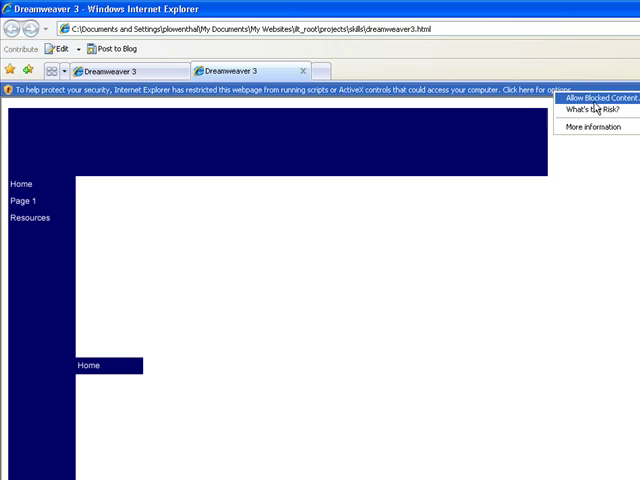
# Step: Allow the preview's blocked scripts, test the rollover link, and return to the Dreamweaver 3 page
pyautogui.click(600, 110)
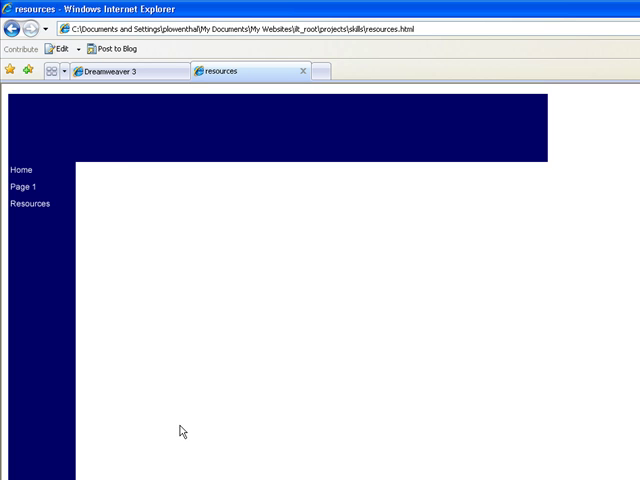
pyautogui.click(120, 72)
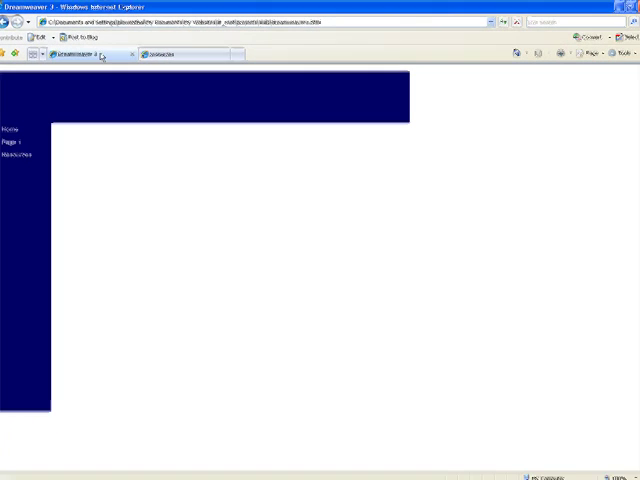